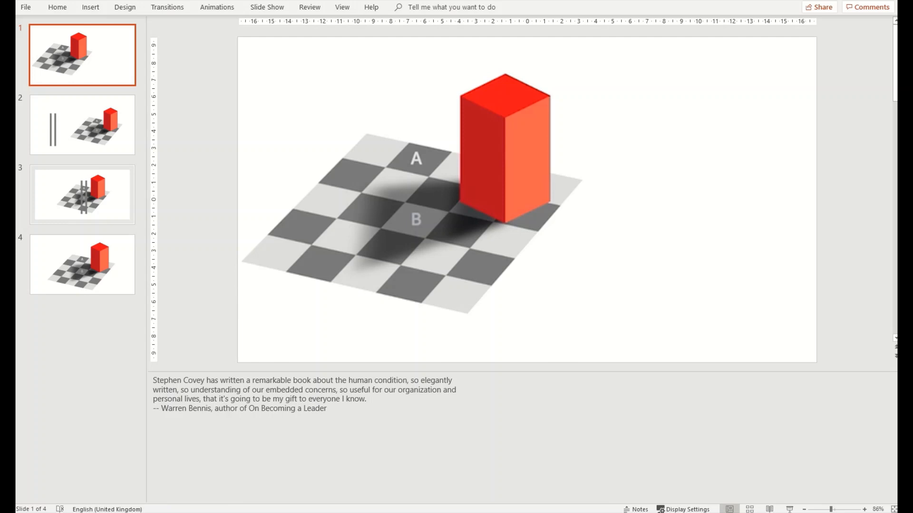
{"action": "mouse_move", "coordinate": [110, 148]}
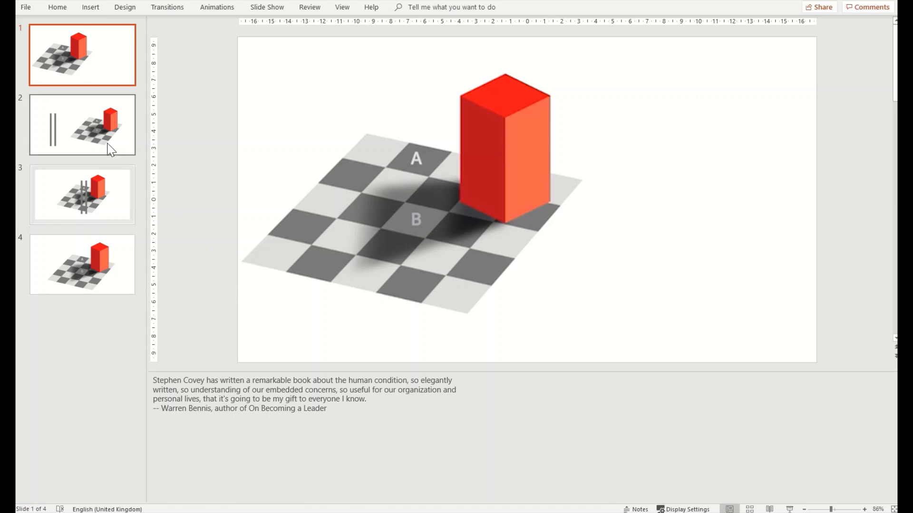
Review the speaker notes on slides 1, 2 and 4 of the checkerboard deck.
{"action": "left_click", "coordinate": [81, 265]}
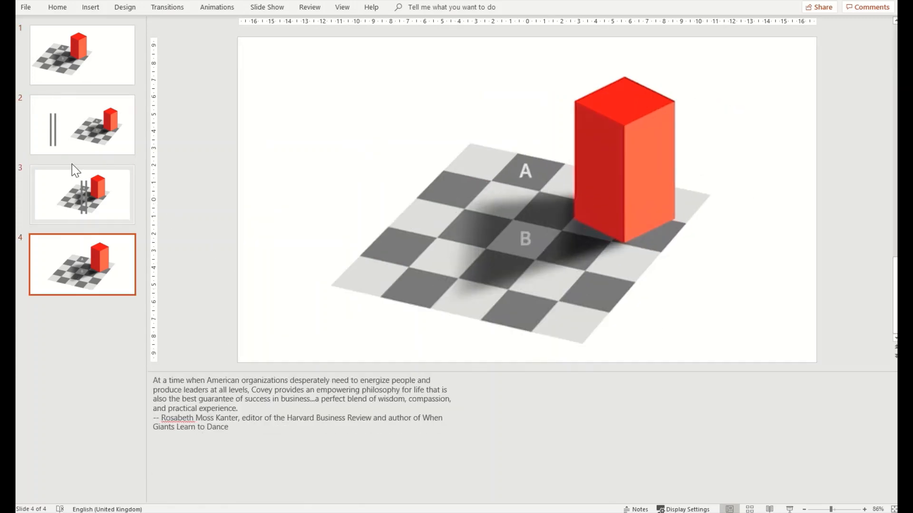
{"action": "left_click", "coordinate": [82, 54]}
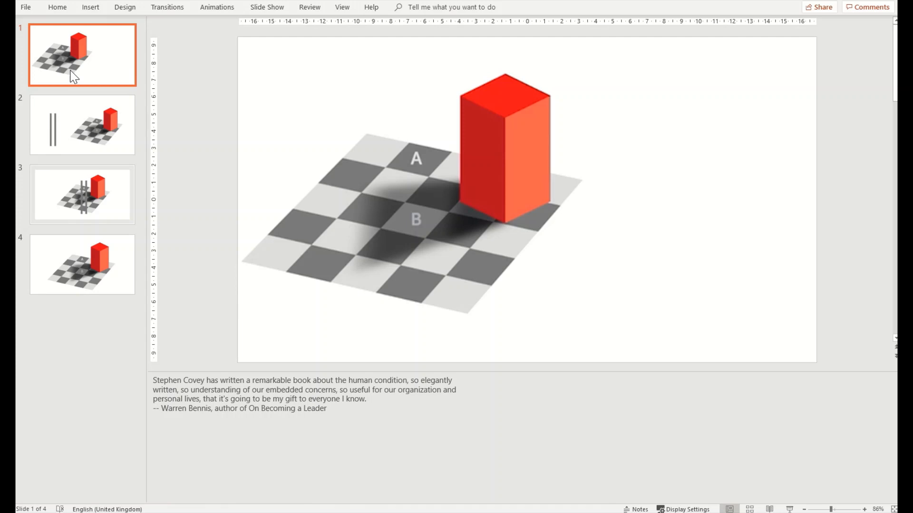
{"action": "left_click", "coordinate": [82, 123]}
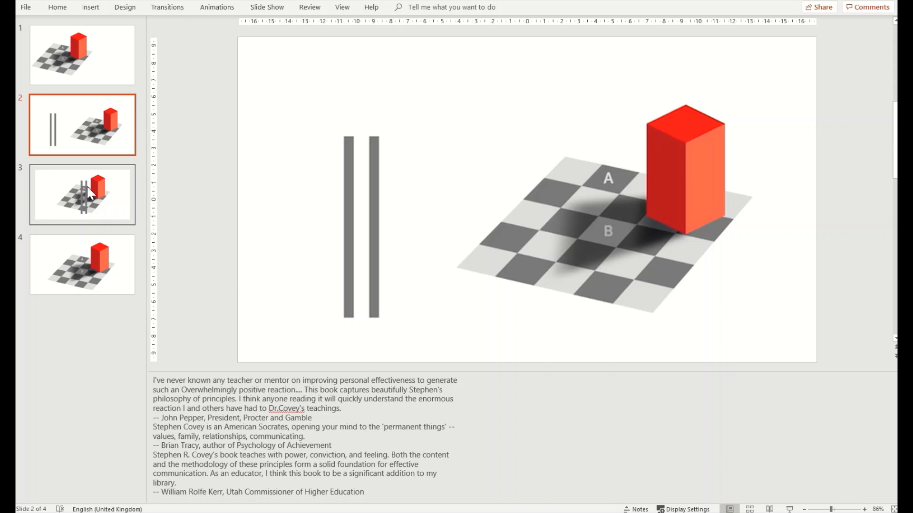
{"action": "left_click", "coordinate": [82, 265]}
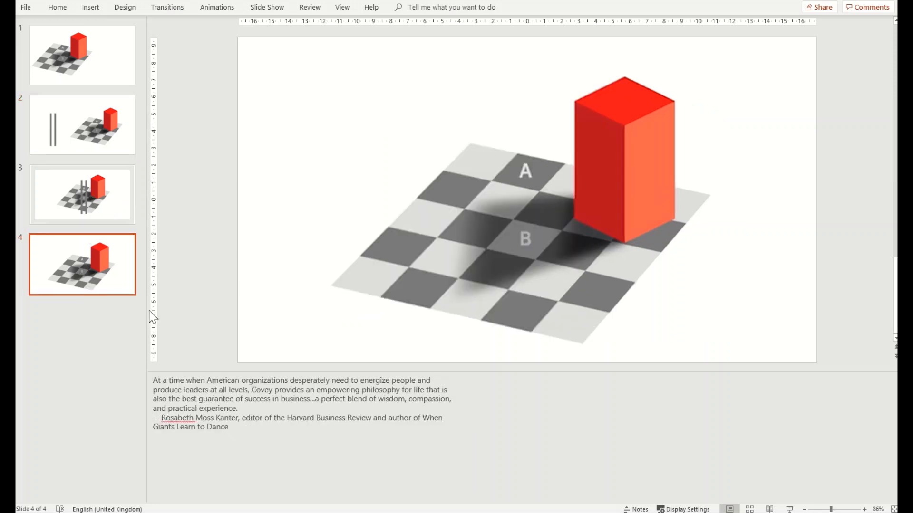
{"action": "left_click", "coordinate": [81, 54]}
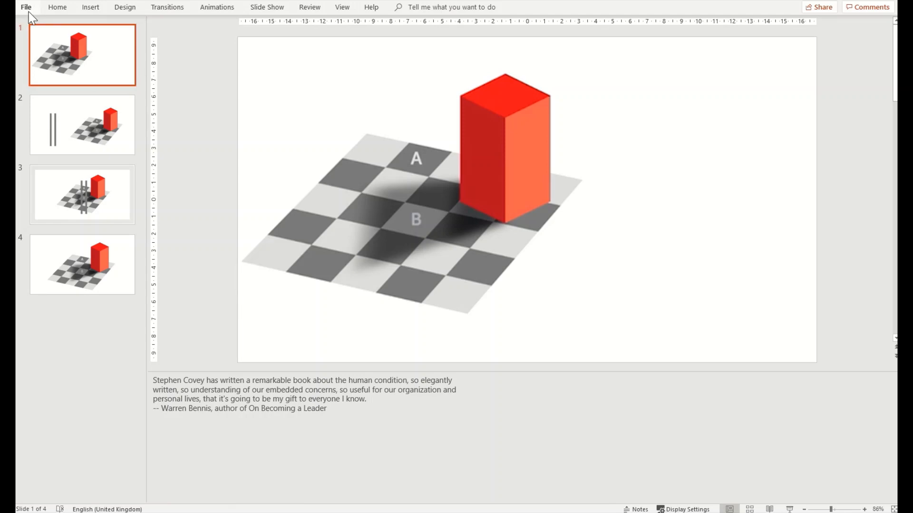
Launch the Document Inspector from File > Info and confirm Presentation Notes is among the checked items.
{"action": "left_click", "coordinate": [26, 6]}
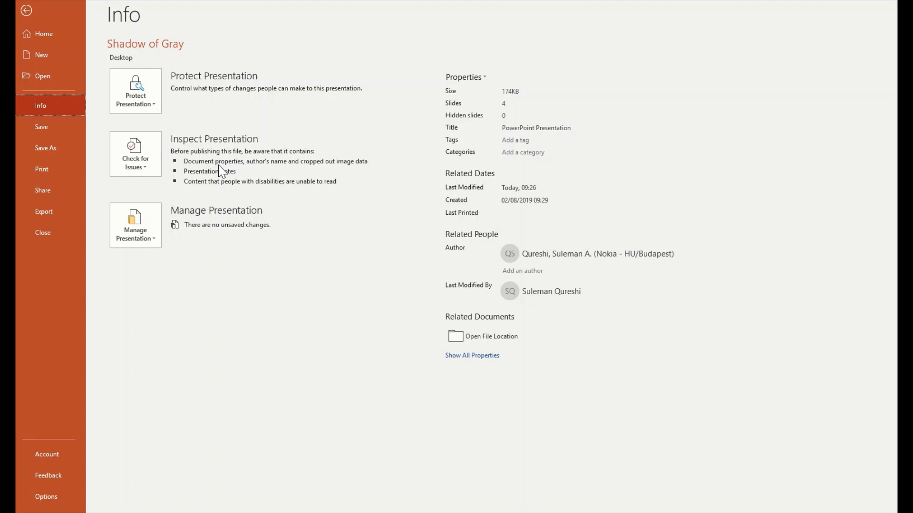
{"action": "left_click", "coordinate": [135, 154]}
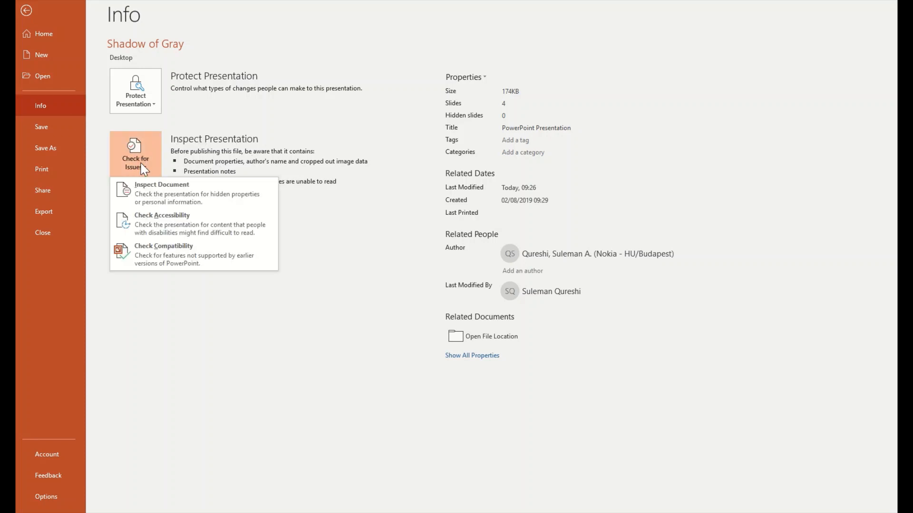
{"action": "mouse_move", "coordinate": [162, 193]}
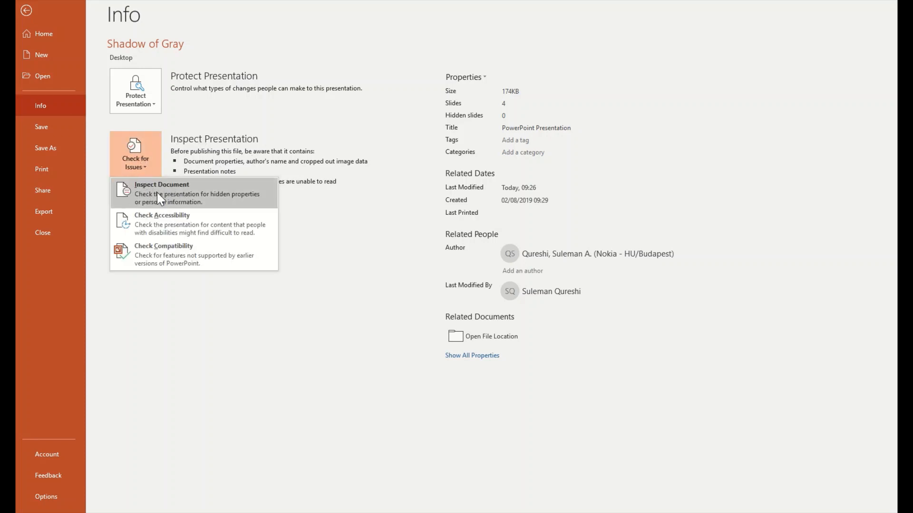
{"action": "left_click", "coordinate": [162, 193]}
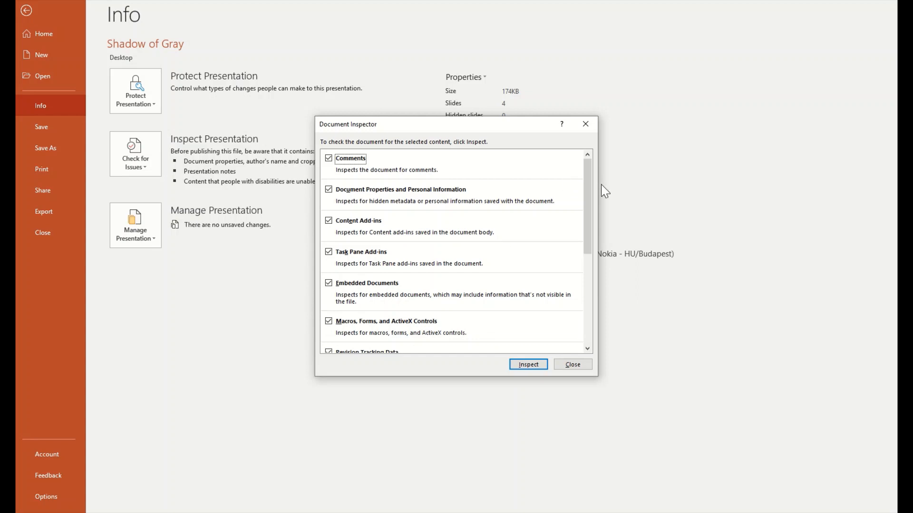
{"action": "scroll", "scroll_direction": "down", "scroll_amount": 3}
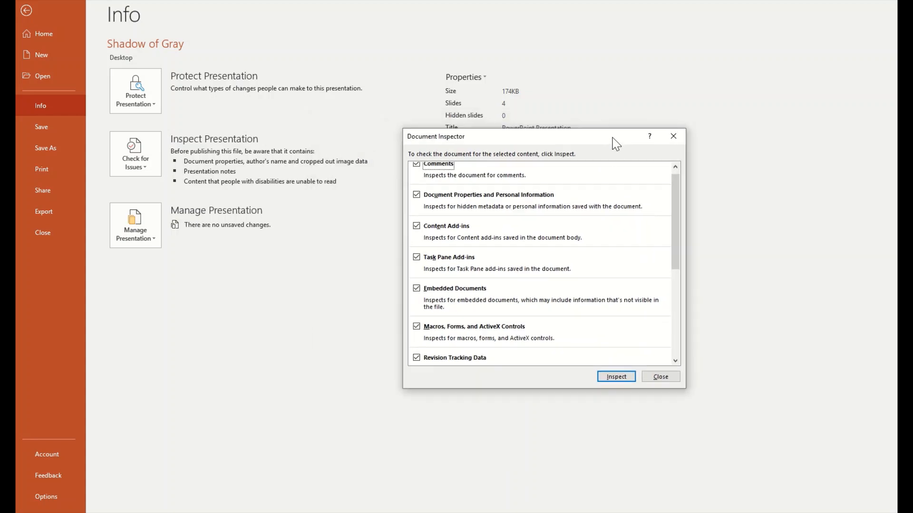
{"action": "scroll", "scroll_direction": "down", "scroll_amount": 3}
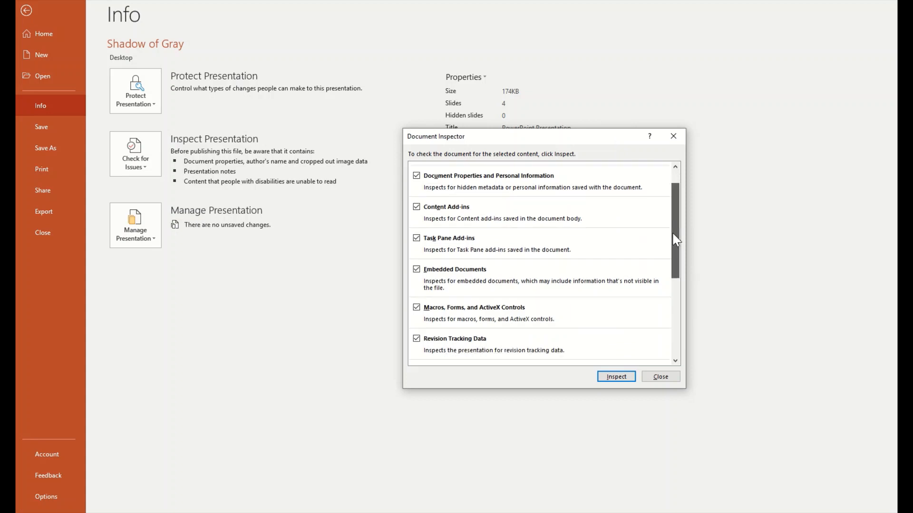
{"action": "scroll", "scroll_direction": "down", "scroll_amount": 3}
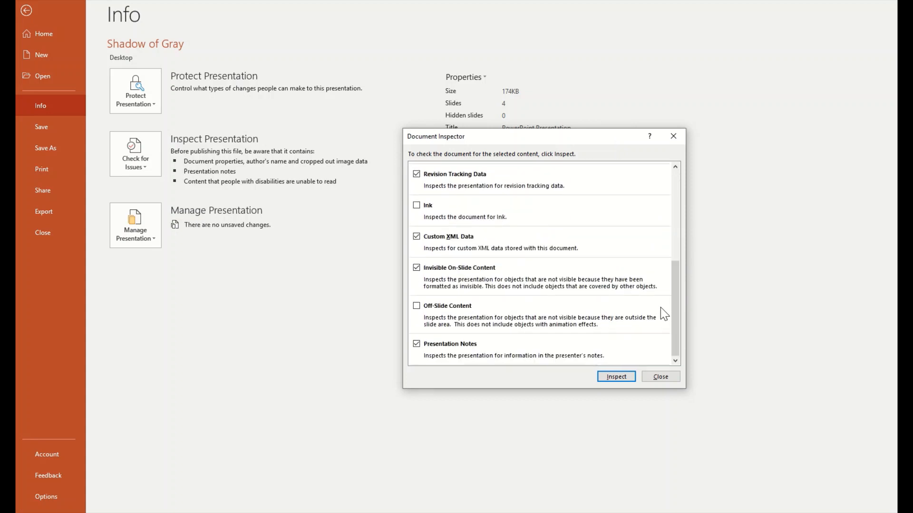
{"action": "mouse_move", "coordinate": [505, 311]}
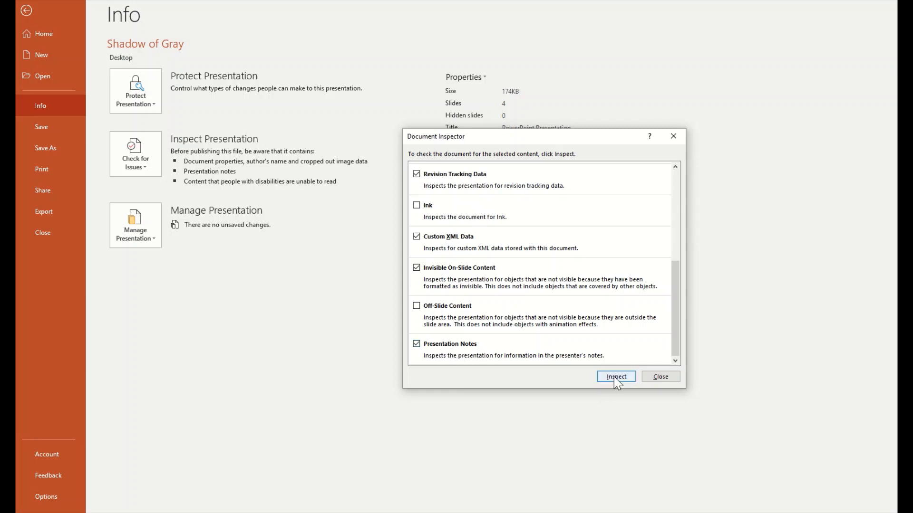
Run the inspection, remove all Presentation Notes from the results, and close the inspector.
{"action": "left_click", "coordinate": [615, 377]}
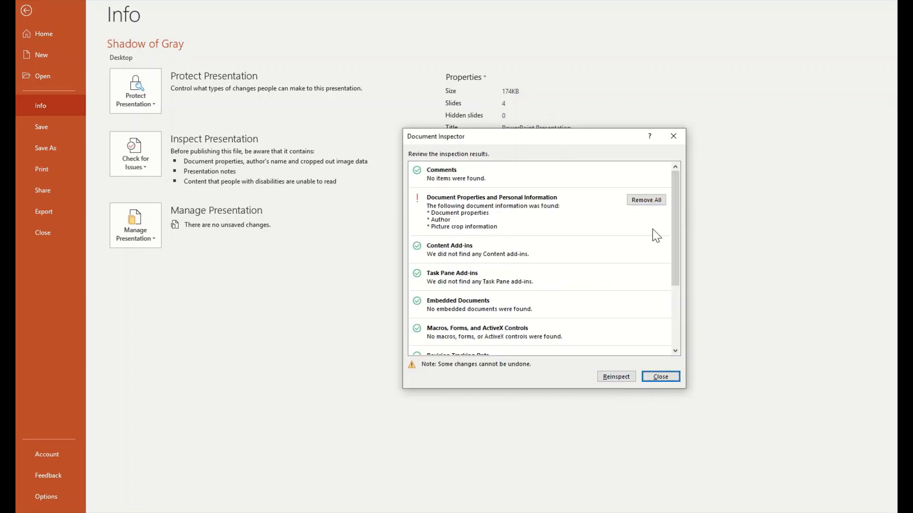
{"action": "scroll", "scroll_direction": "down", "scroll_amount": 3}
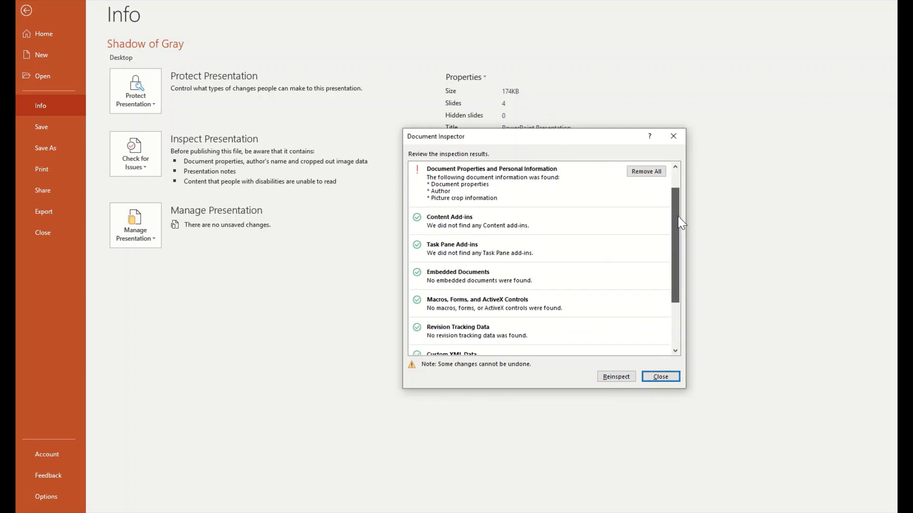
{"action": "scroll", "scroll_direction": "down", "scroll_amount": 3}
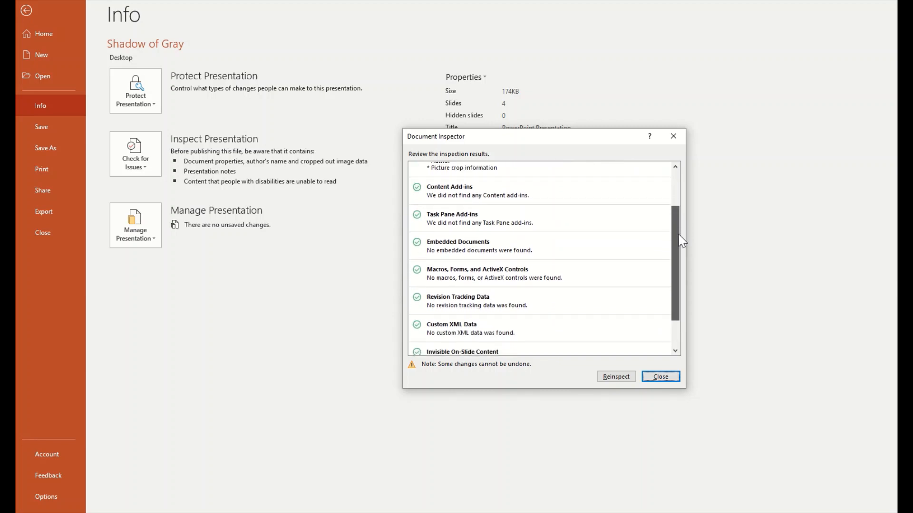
{"action": "scroll", "scroll_direction": "down", "scroll_amount": 3}
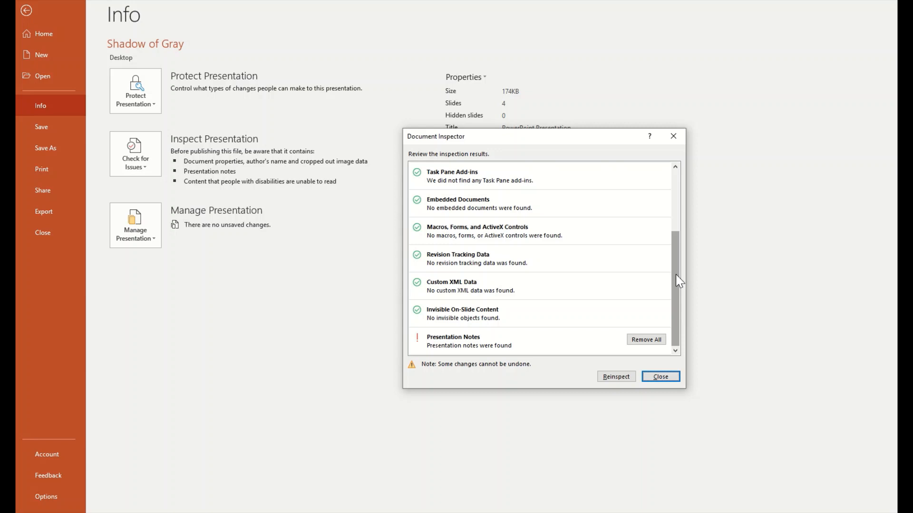
{"action": "mouse_move", "coordinate": [480, 331]}
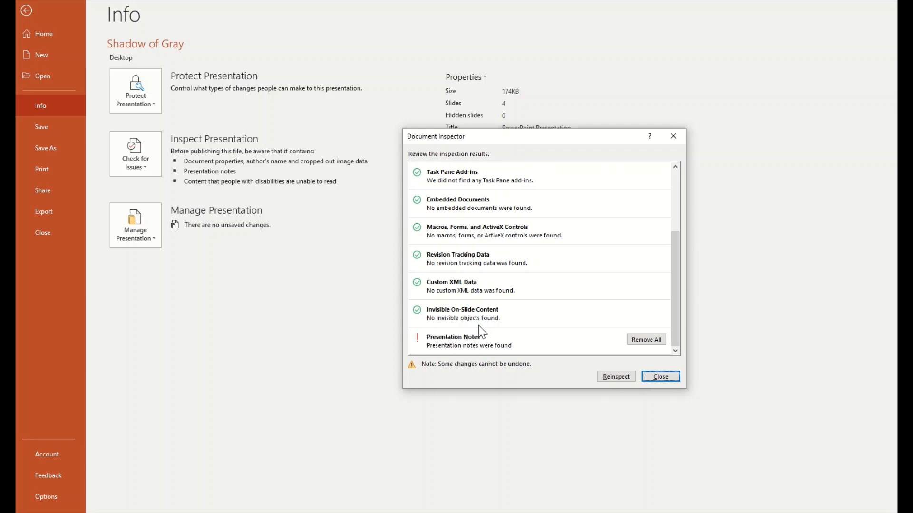
{"action": "mouse_move", "coordinate": [499, 357]}
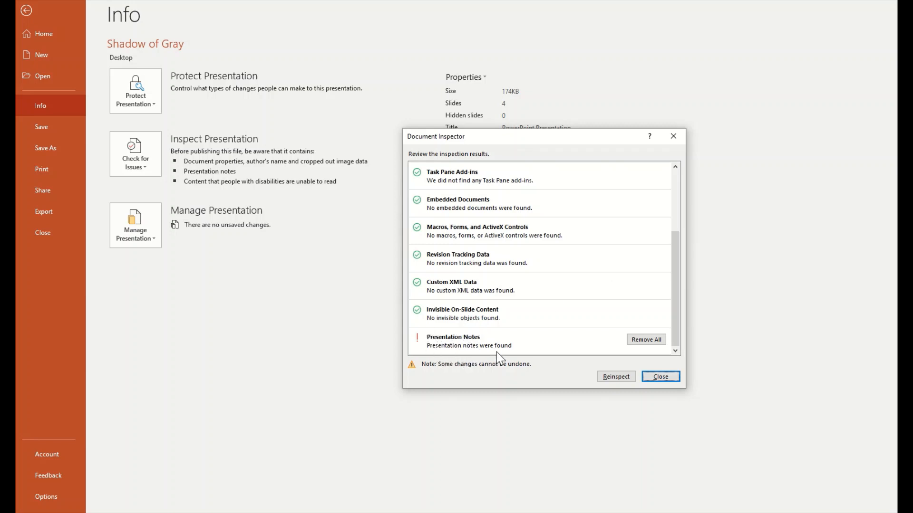
{"action": "mouse_move", "coordinate": [506, 358]}
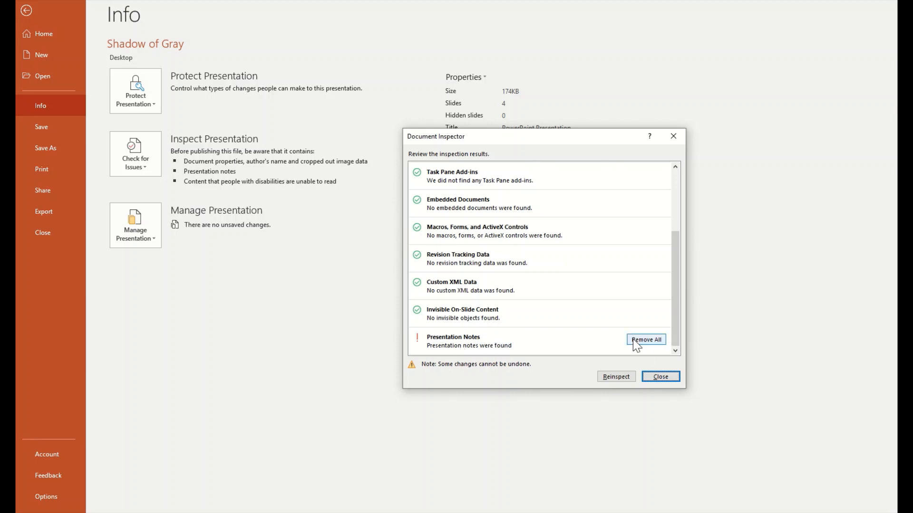
{"action": "left_click", "coordinate": [645, 339]}
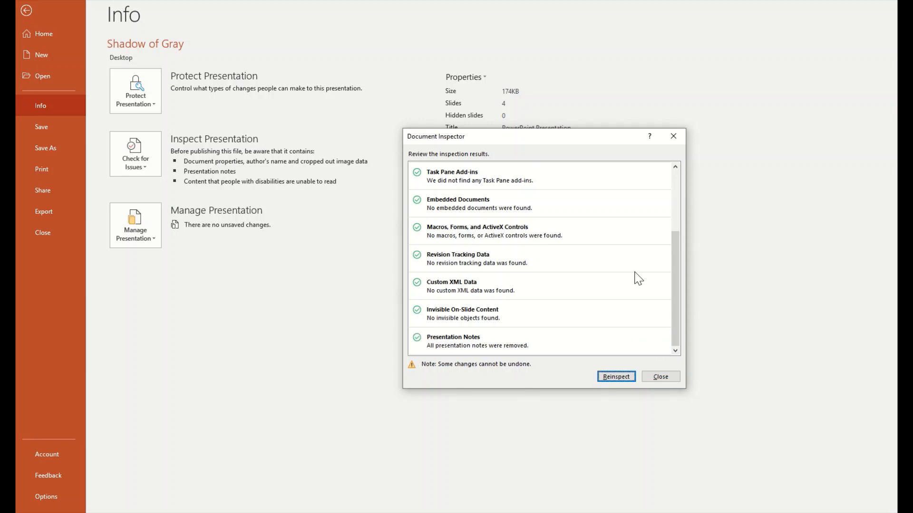
{"action": "left_click", "coordinate": [660, 376]}
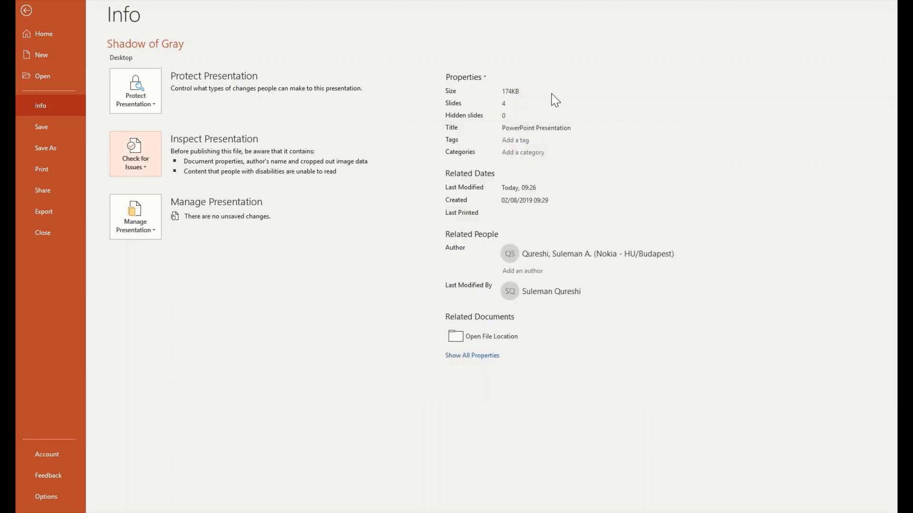
Return to the editing view and check that slides 2 and 3 now have empty notes areas.
{"action": "left_click", "coordinate": [27, 11]}
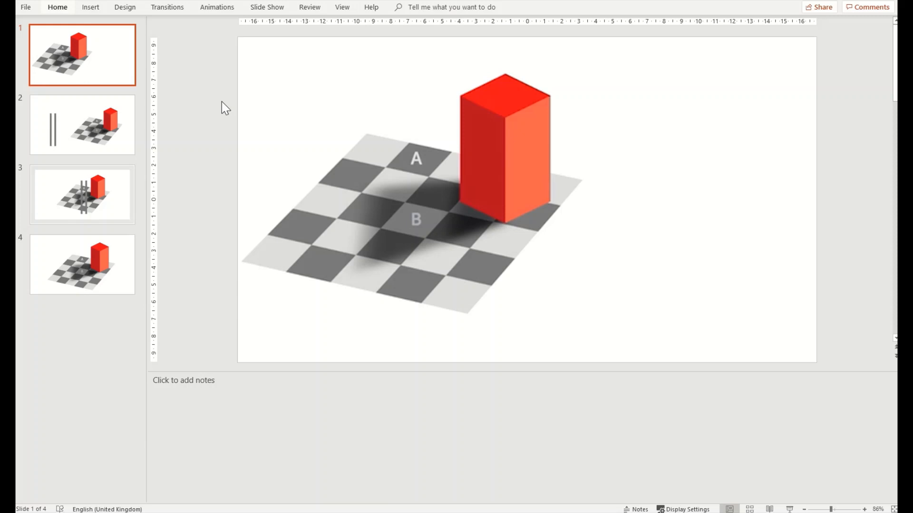
{"action": "left_click", "coordinate": [82, 124]}
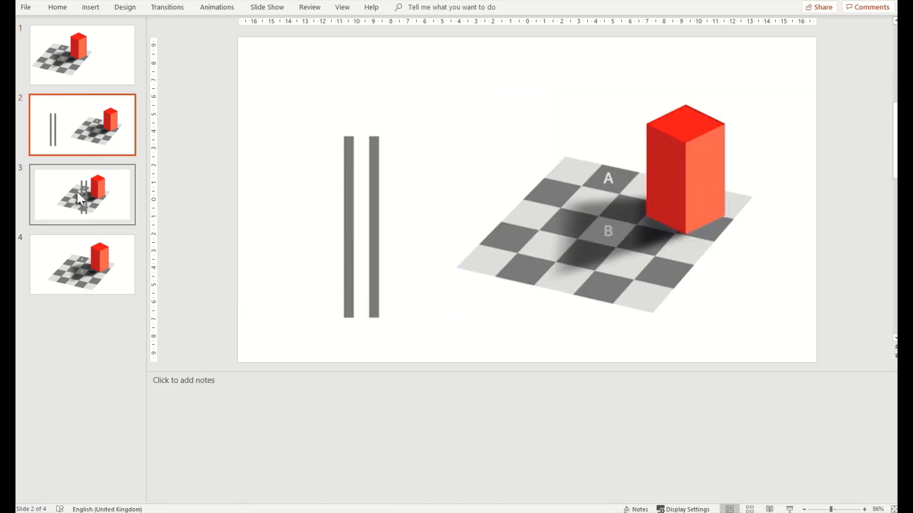
{"action": "left_click", "coordinate": [82, 264]}
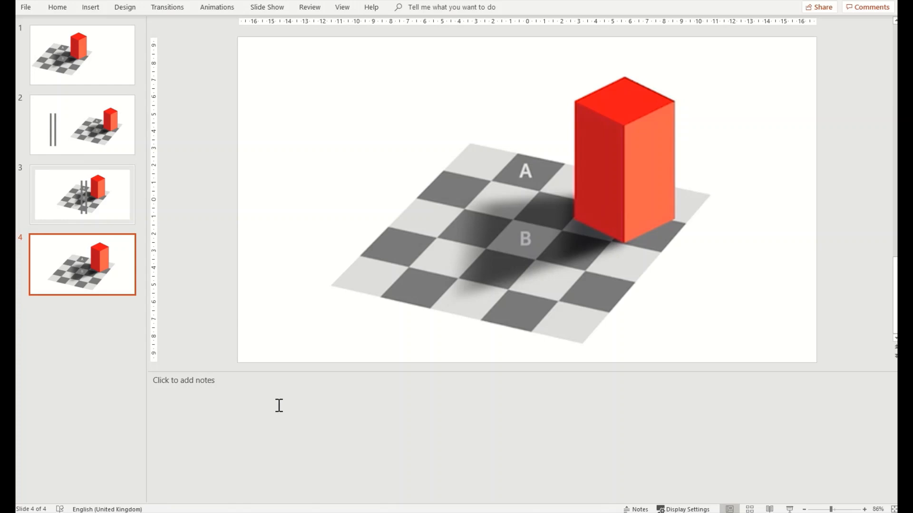
{"action": "mouse_move", "coordinate": [26, 11]}
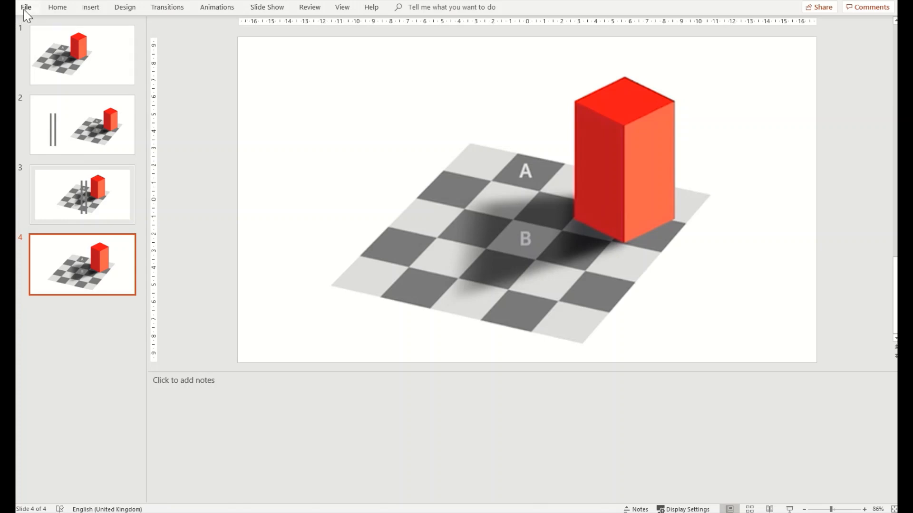
Start a fresh Document Inspector run, saving the presentation when prompted.
{"action": "left_click", "coordinate": [25, 7]}
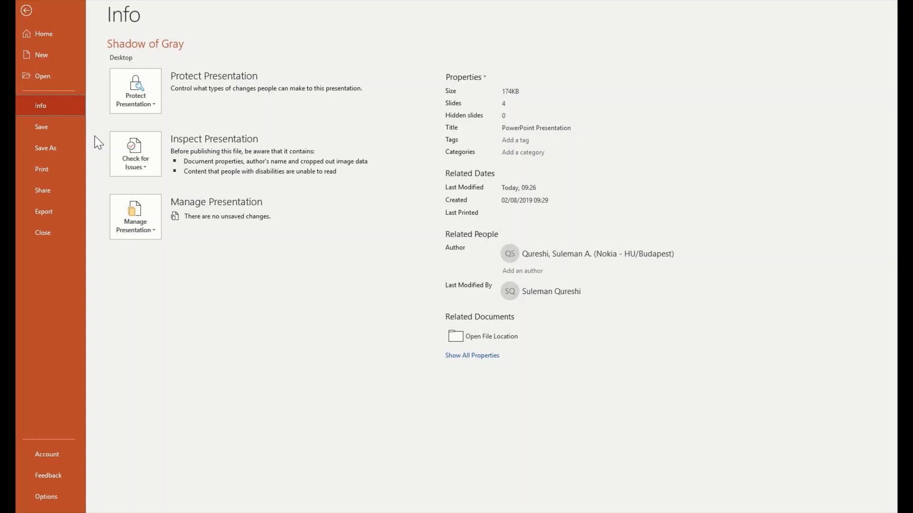
{"action": "left_click", "coordinate": [135, 154]}
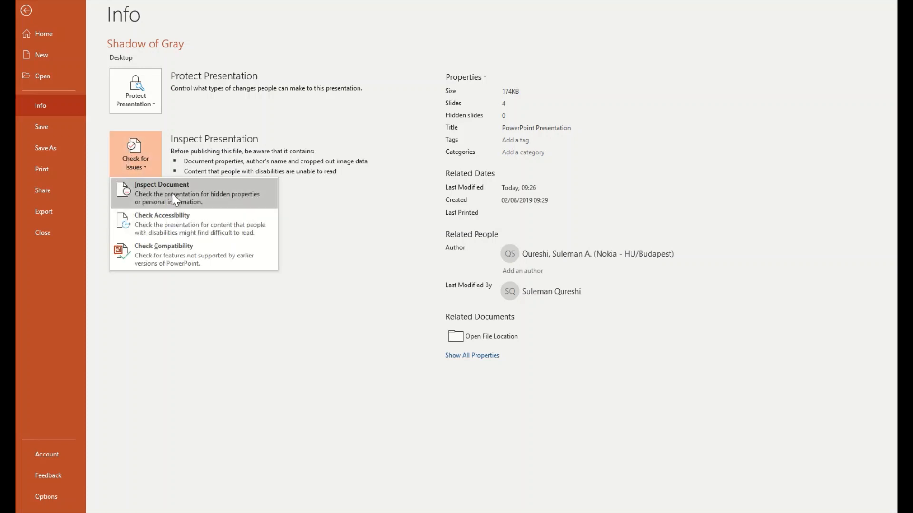
{"action": "left_click", "coordinate": [162, 193]}
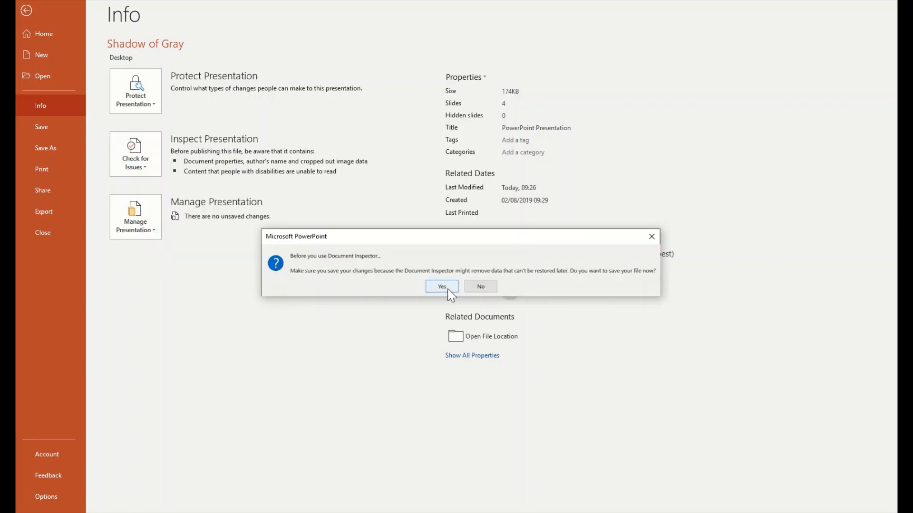
{"action": "left_click", "coordinate": [441, 286]}
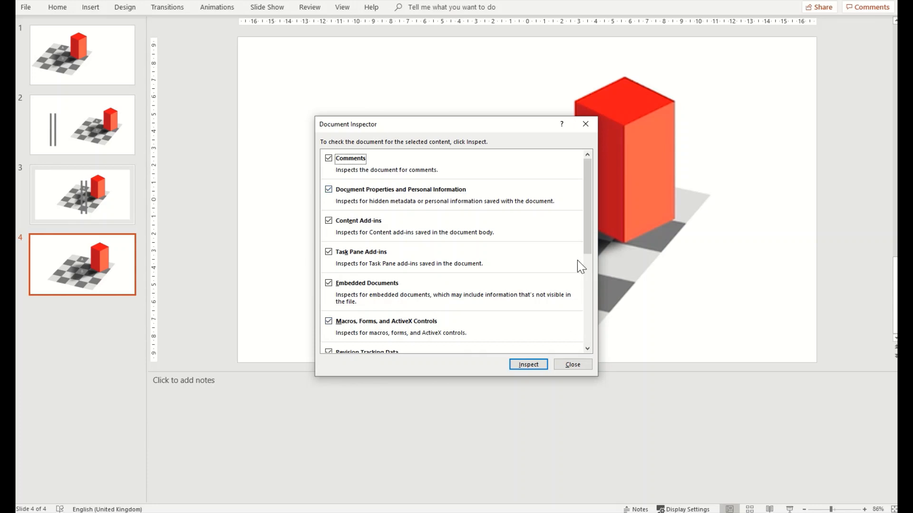
Run the inspection again and review the results showing no presentation notes found.
{"action": "scroll", "scroll_direction": "down", "scroll_amount": 3}
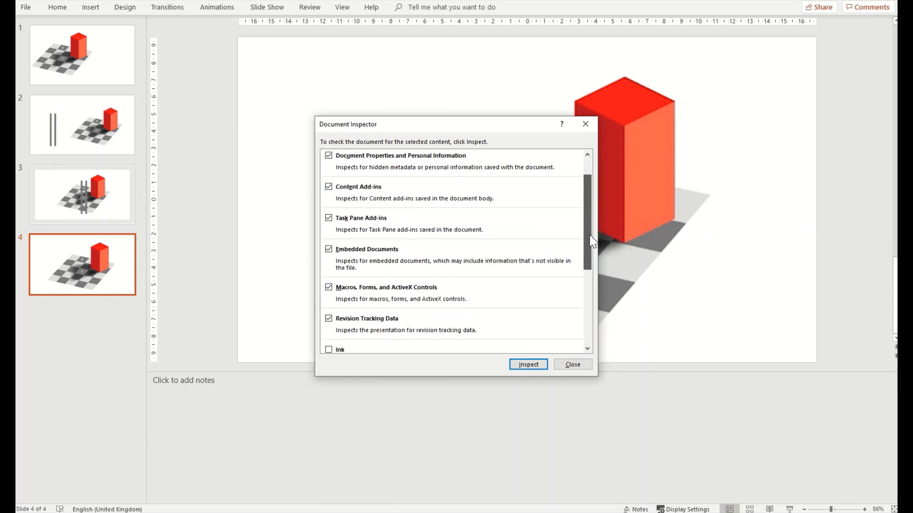
{"action": "scroll", "scroll_direction": "down", "scroll_amount": 3}
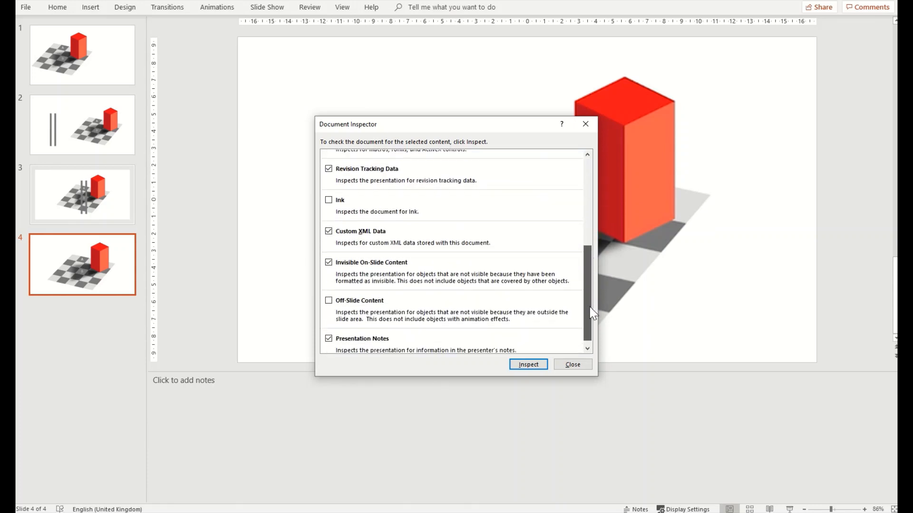
{"action": "scroll", "scroll_direction": "up", "scroll_amount": 3}
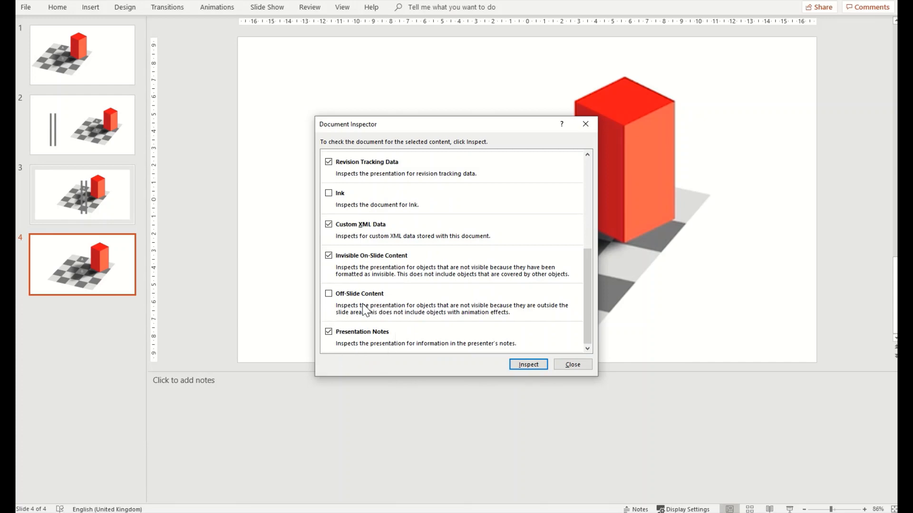
{"action": "left_click", "coordinate": [528, 364]}
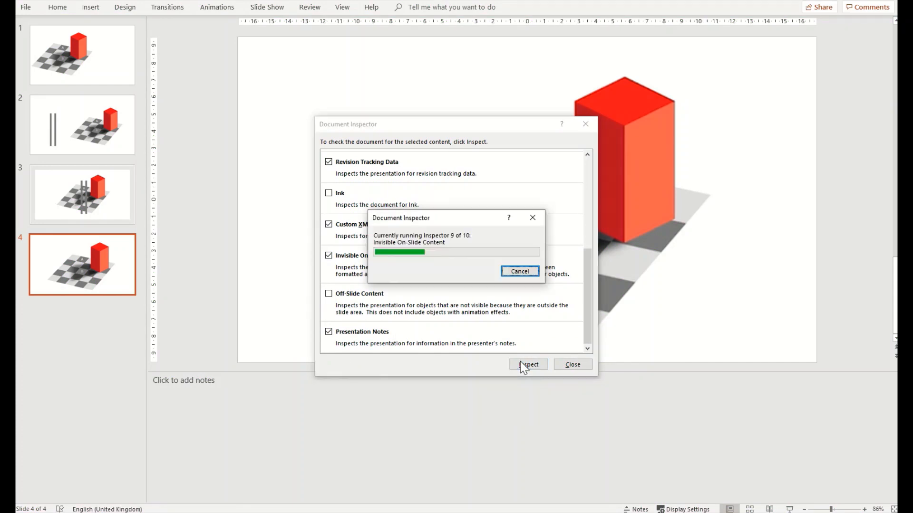
{"action": "left_click", "coordinate": [527, 364]}
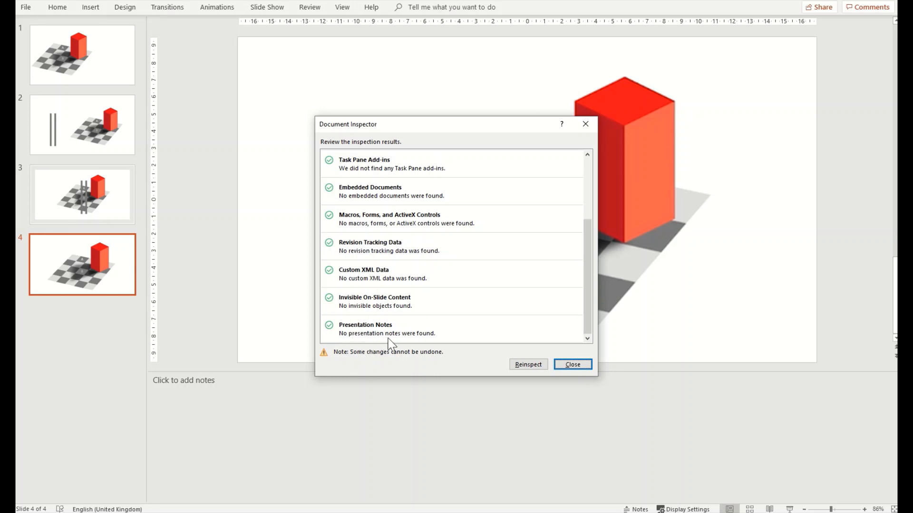
{"action": "mouse_move", "coordinate": [444, 340]}
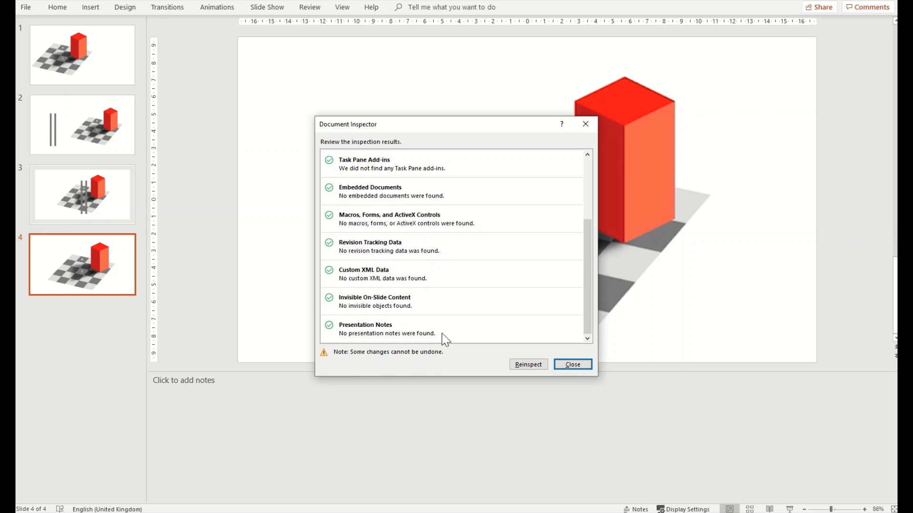
{"action": "mouse_move", "coordinate": [573, 338]}
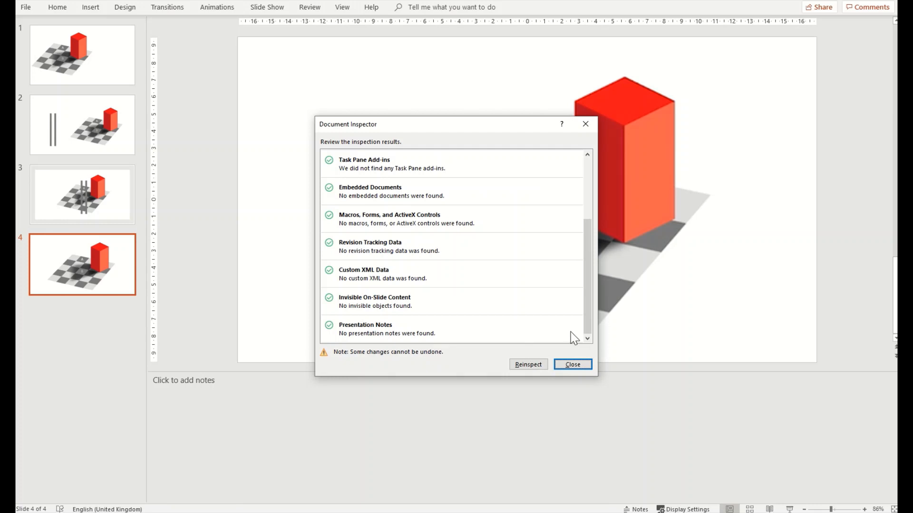
{"action": "mouse_move", "coordinate": [558, 339]}
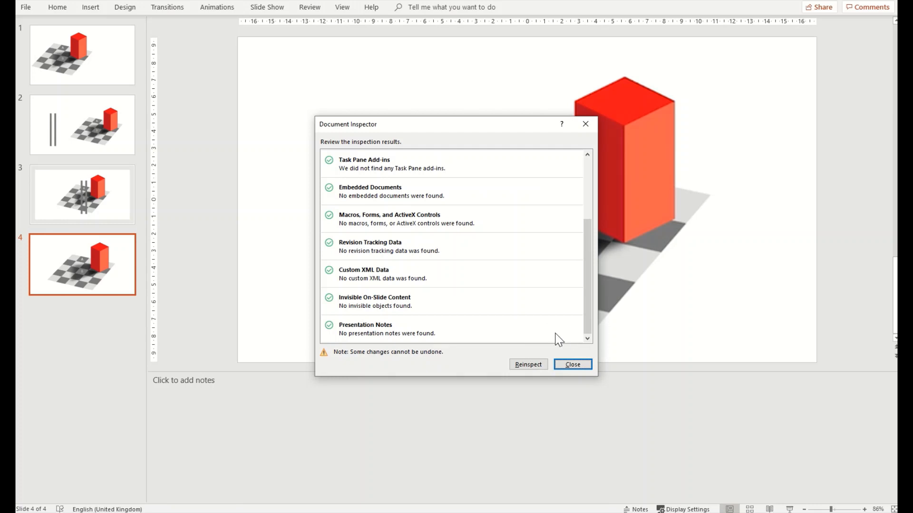